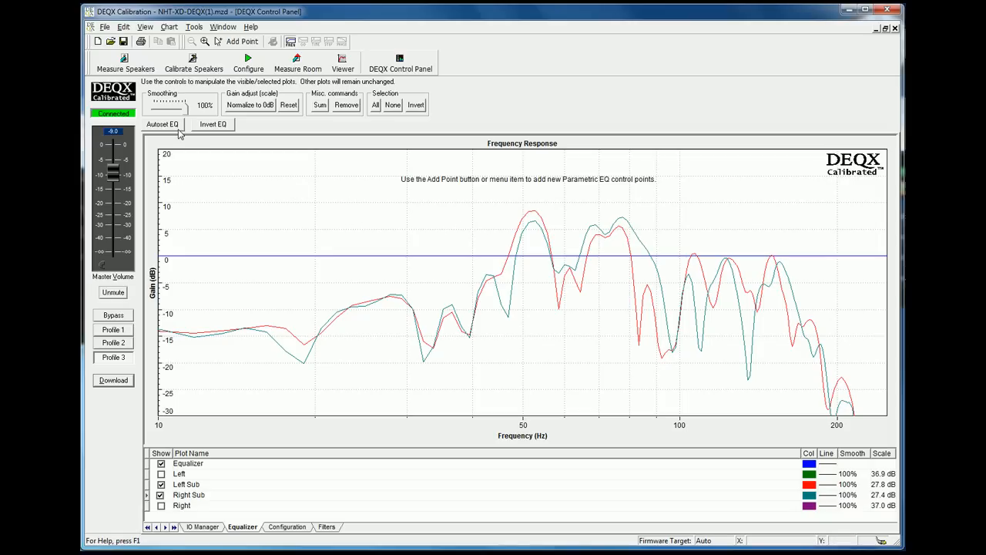
Run Autoset EQ to place parametric cut points around 40–90 Hz on the subwoofer curve.
click(162, 123)
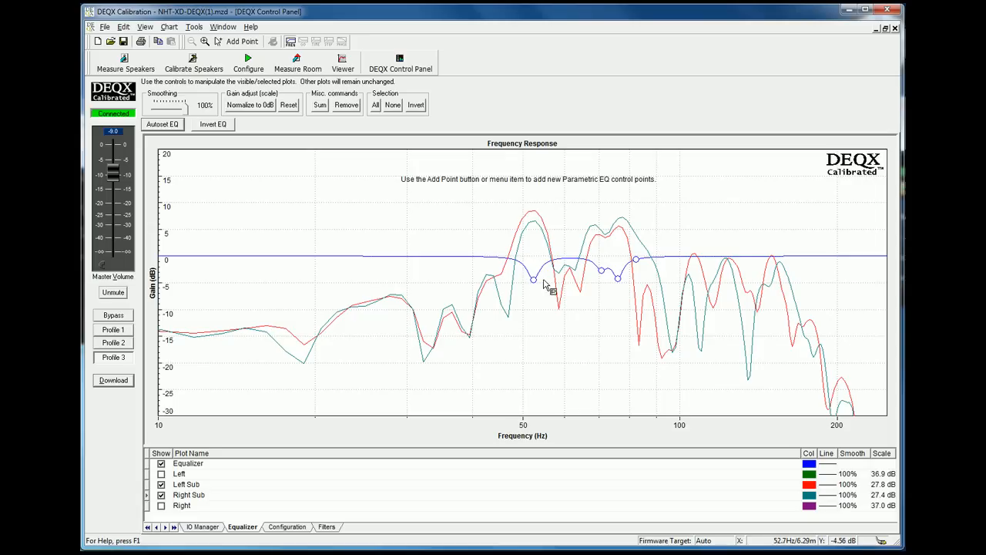